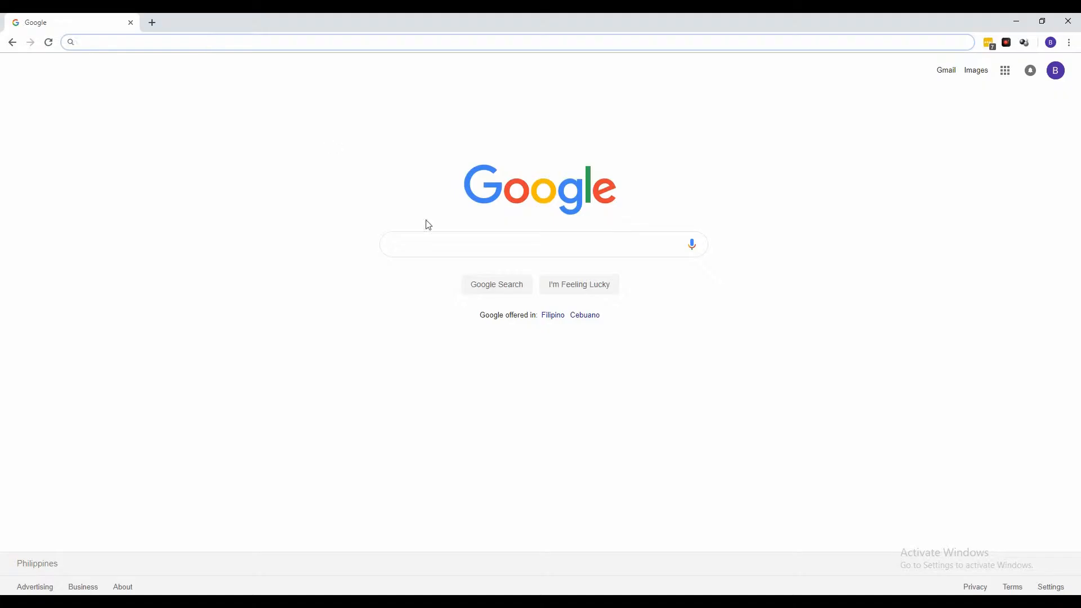
text(www.acethinker.com/iphone)
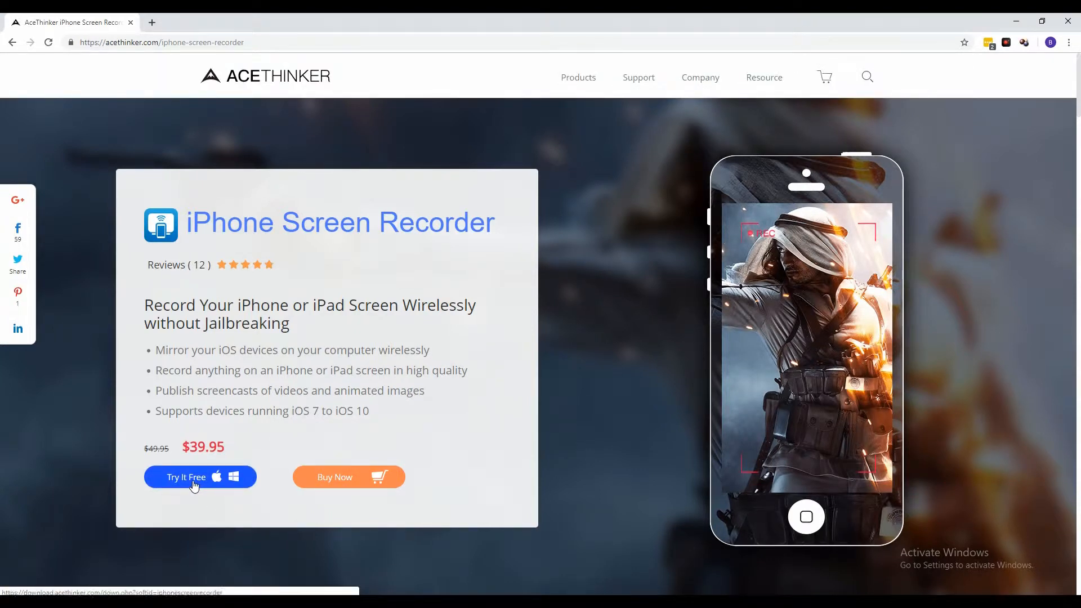
- Download the Windows installer via the Try It Free button
click(199, 477)
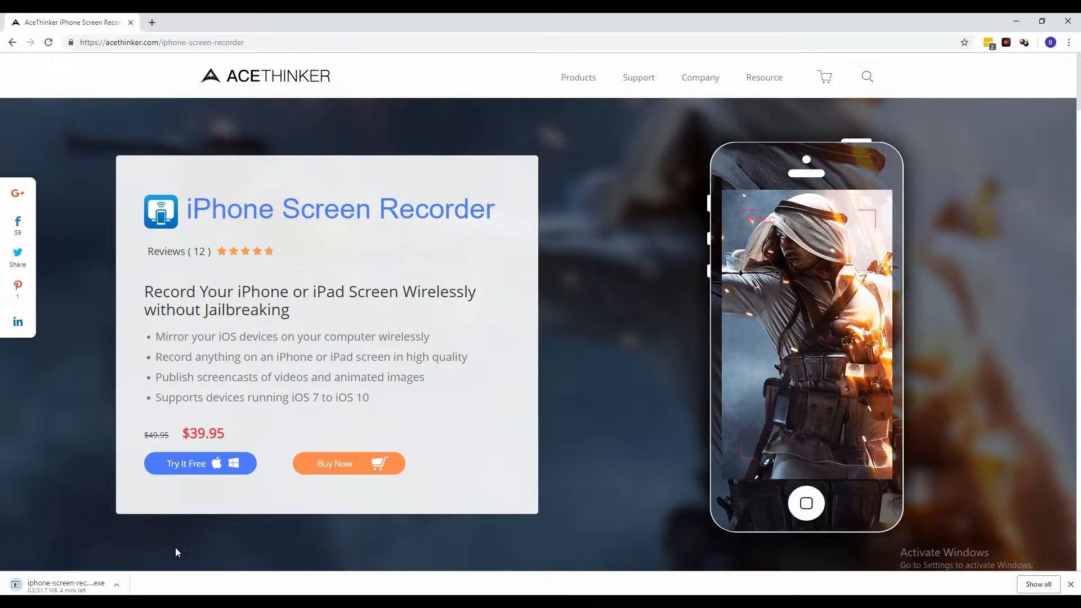
mouse_move(150, 560)
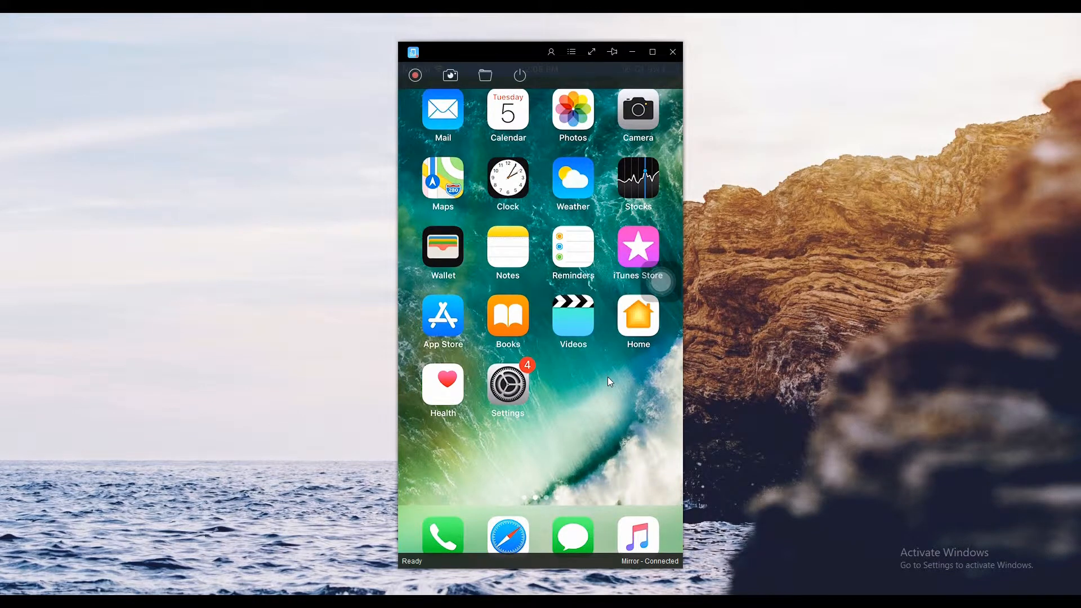
mouse_move(424, 157)
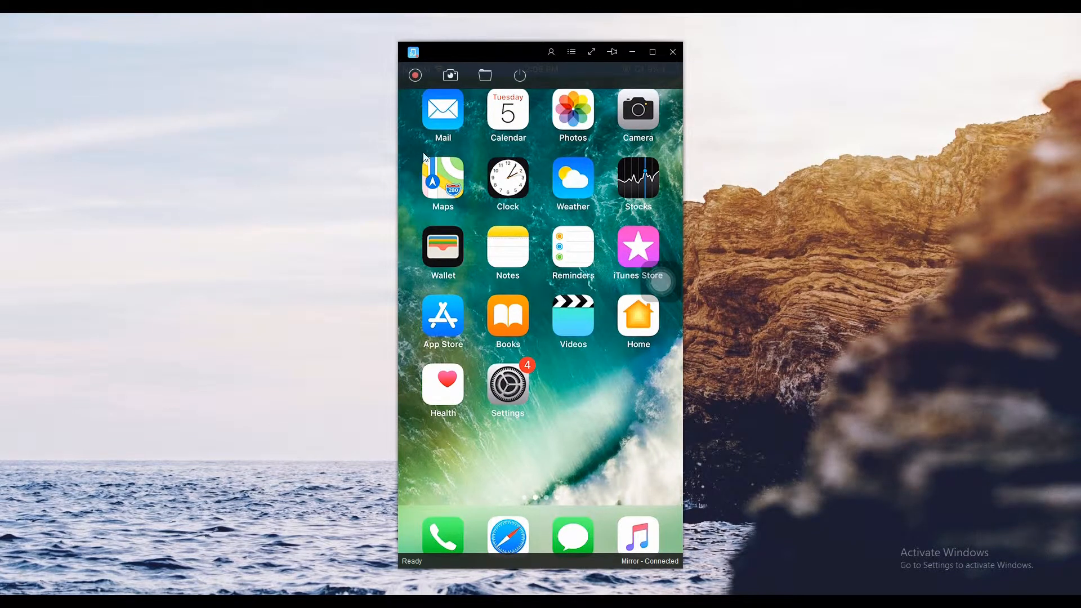
mouse_move(415, 76)
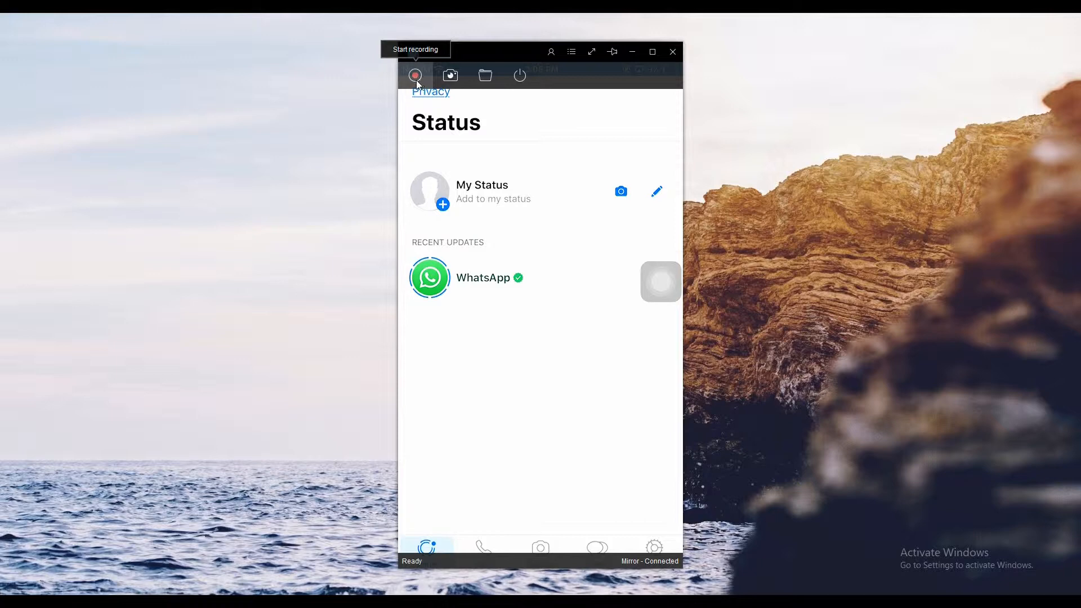
- Start recording the mirrored iPhone, then switch between WhatsApp's Status and Calls tabs
click(415, 76)
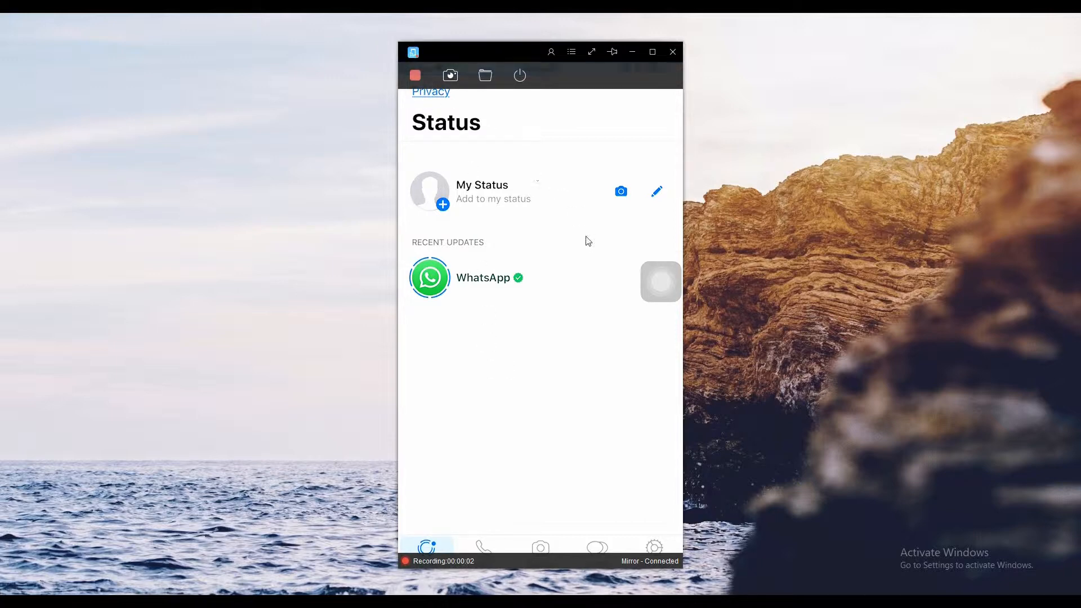
mouse_move(526, 314)
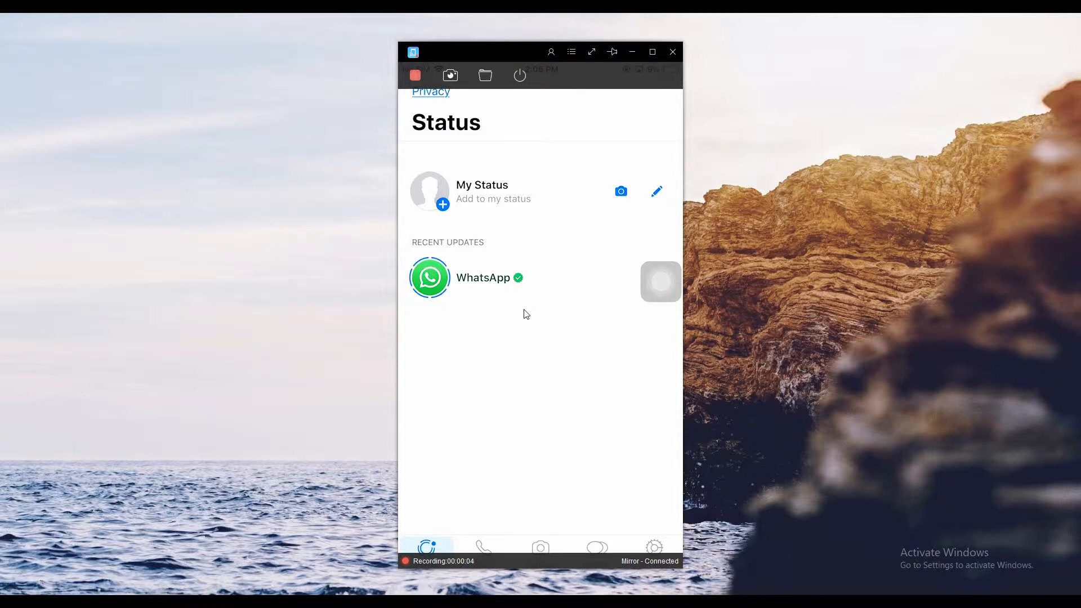
click(482, 547)
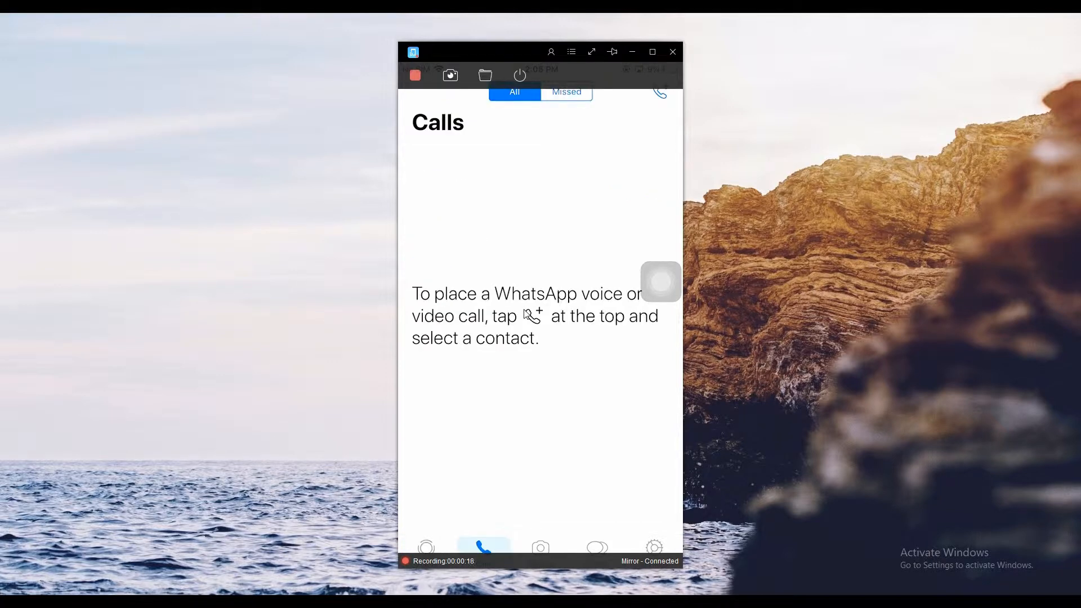
click(427, 547)
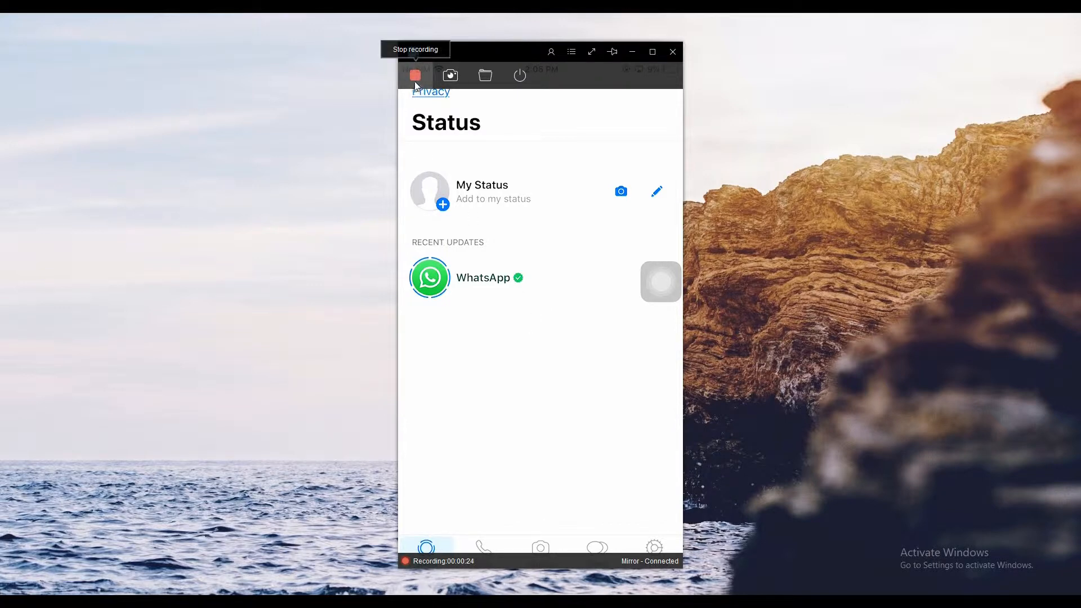
mouse_move(497, 471)
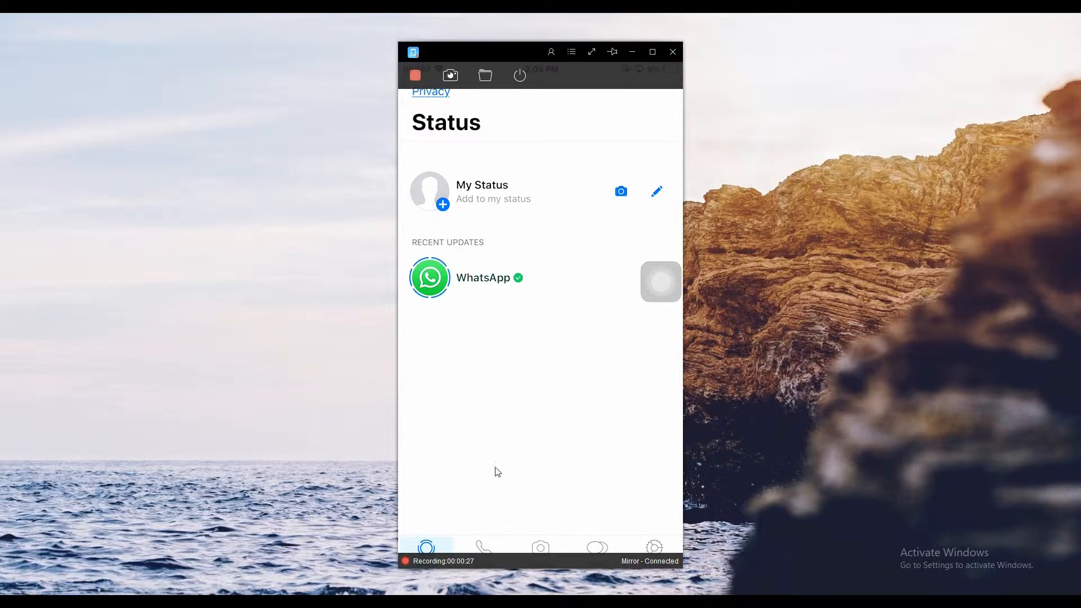
mouse_move(415, 75)
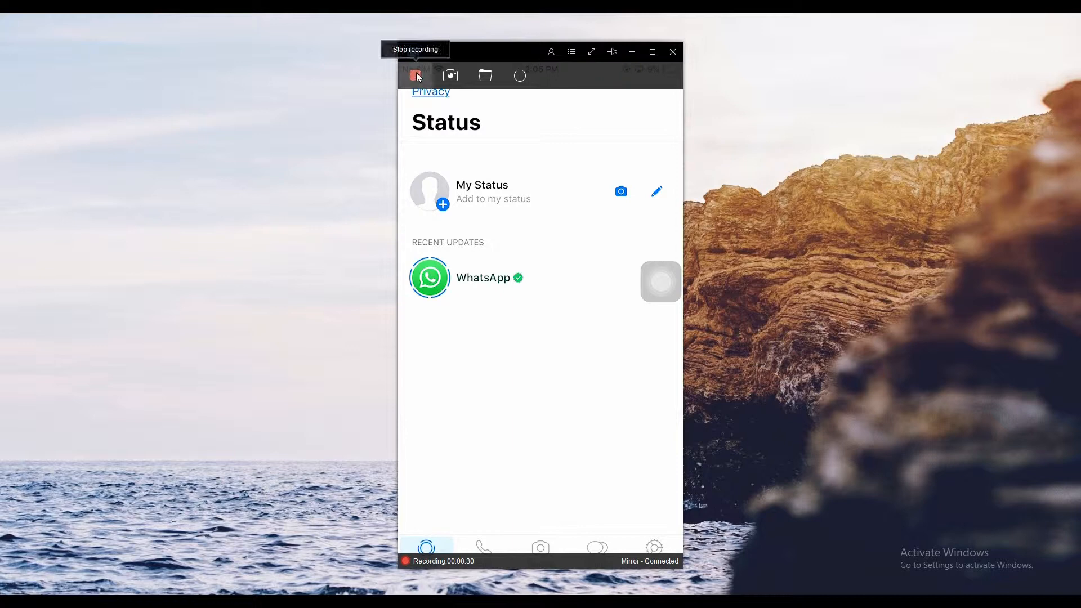
- Stop recording and play 20190305_140527 from the output folder in Movies & TV
click(415, 76)
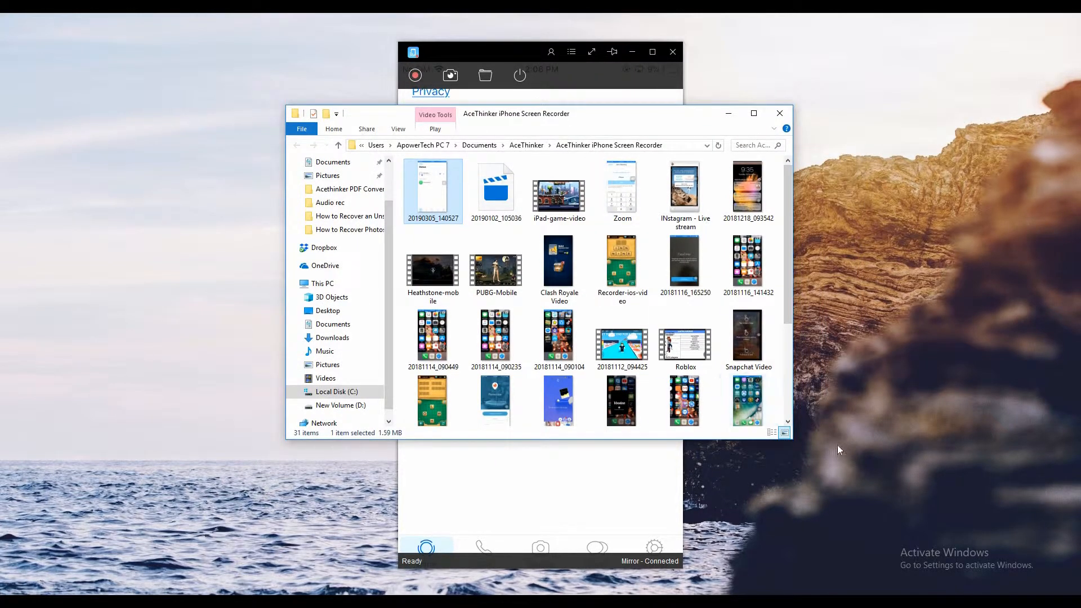
mouse_move(434, 200)
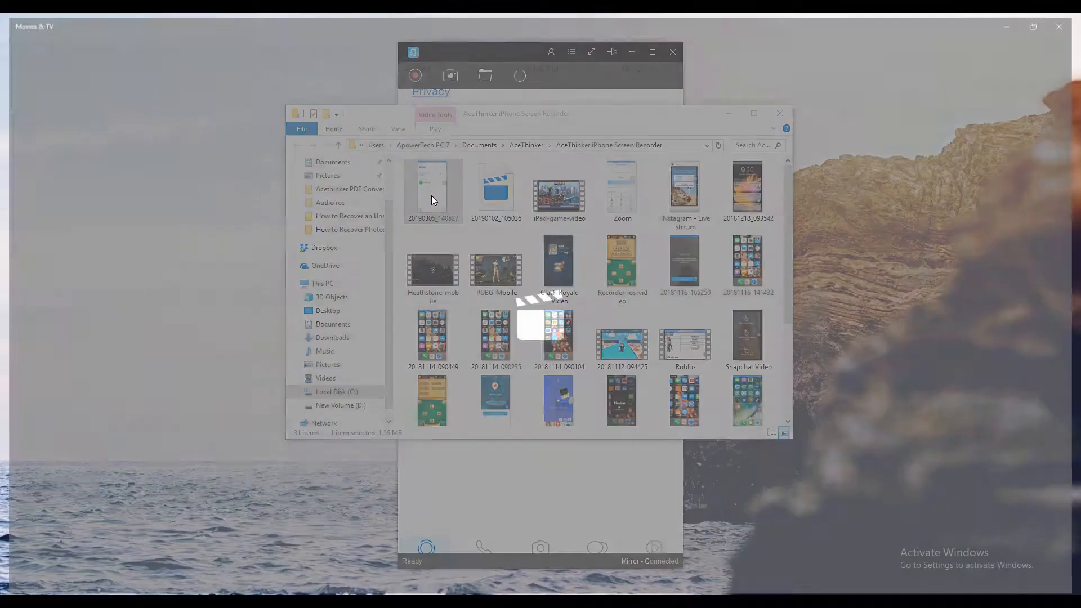
double_click(432, 186)
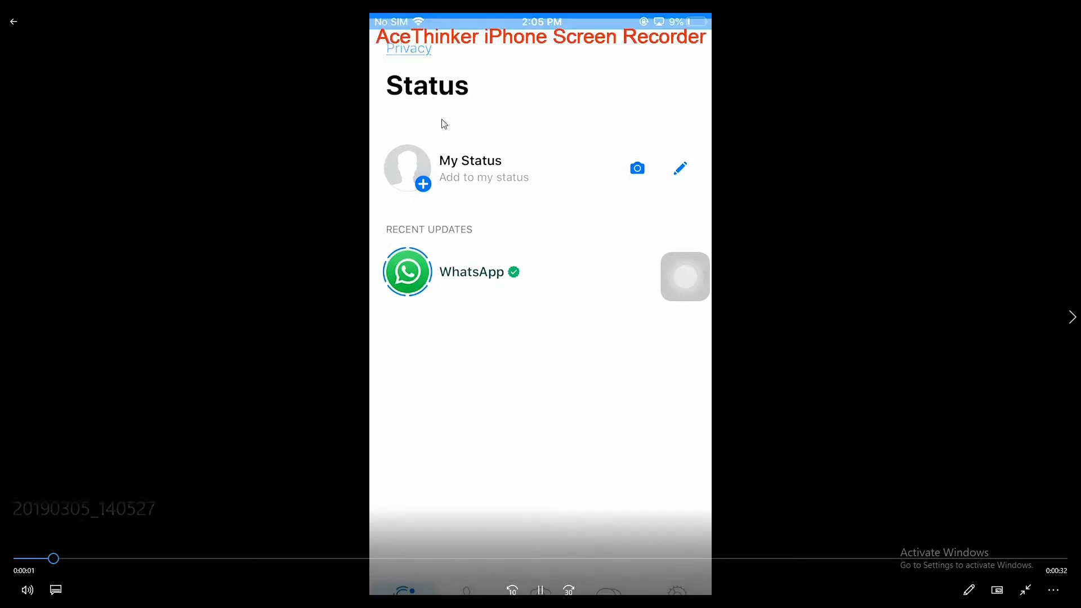